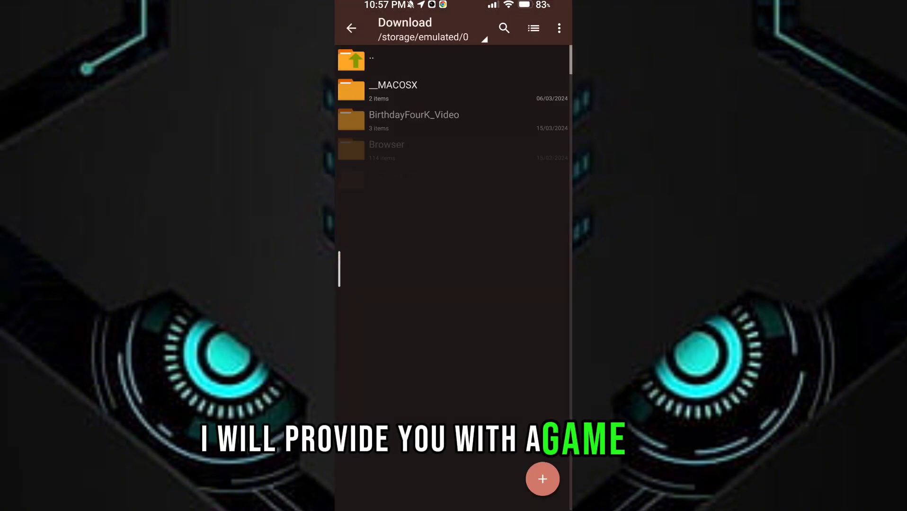
# Scroll the Download folder down to reach Armoury_Crate[1].apk
pyautogui.scroll(-3)
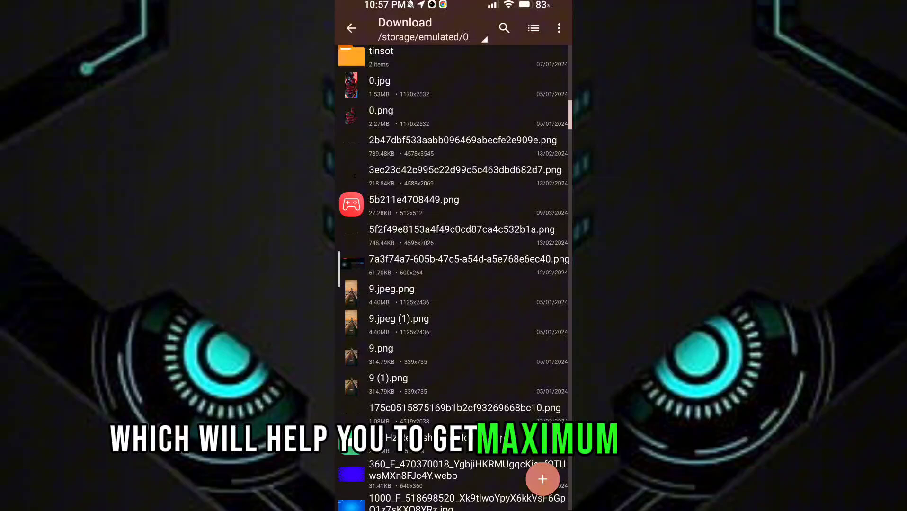
pyautogui.scroll(-3)
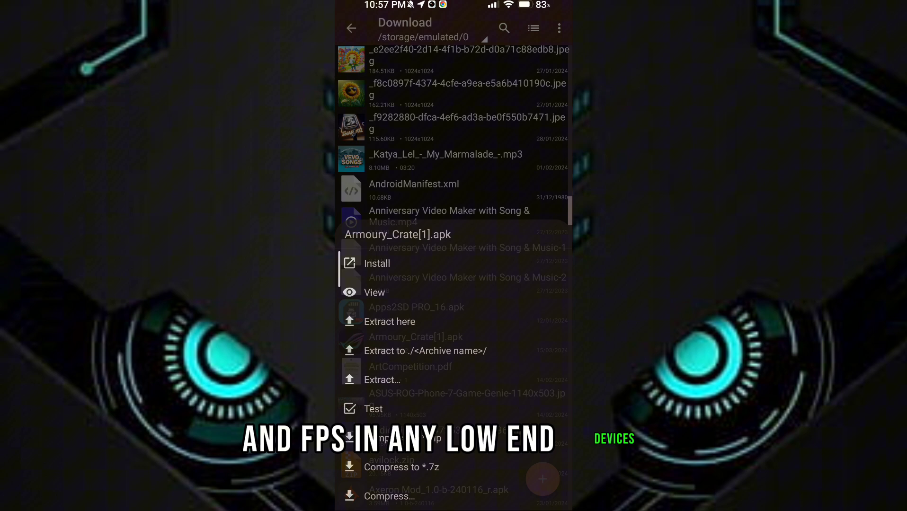
# Install the Armoury_Crate[1].apk package from the archive menu
pyautogui.click(376, 264)
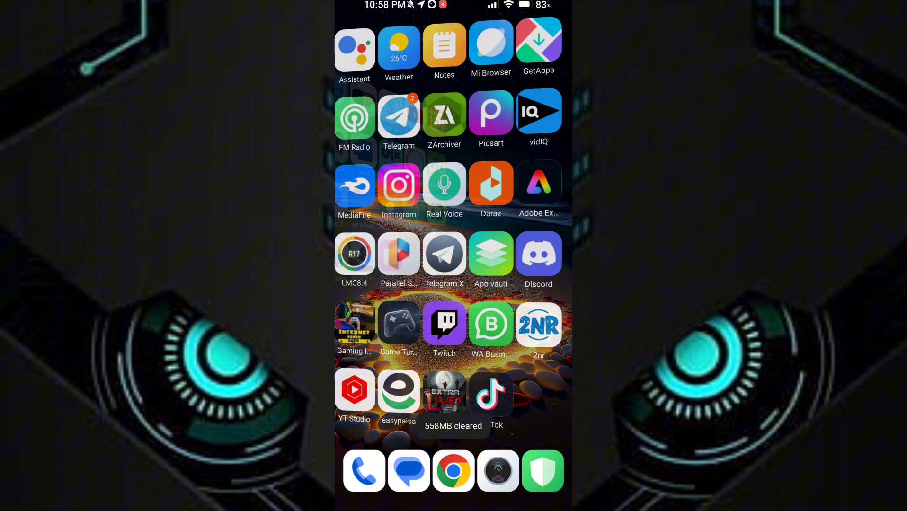
# Swipe the home screen left to find and launch Armoury Crate
pyautogui.hscroll(-3)
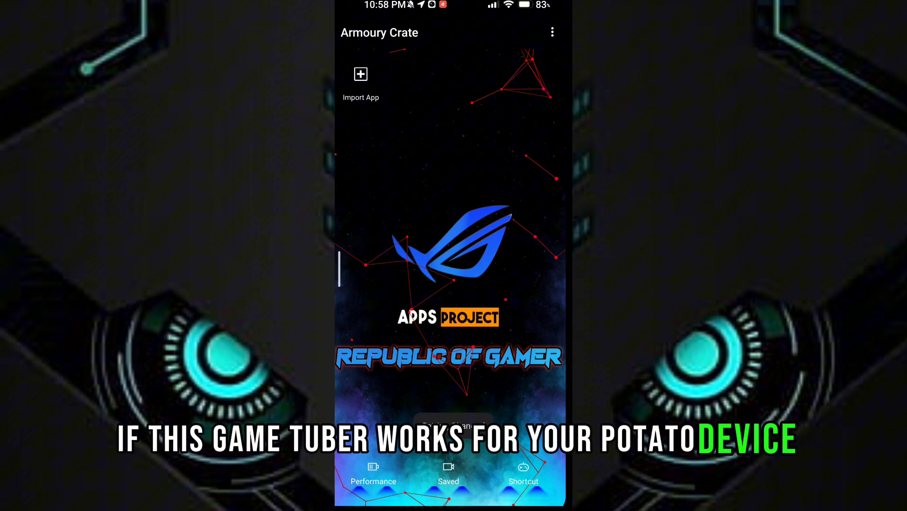
# Import Roblox and Extra Lives into the game list, then go to Overlay Settings
pyautogui.click(360, 73)
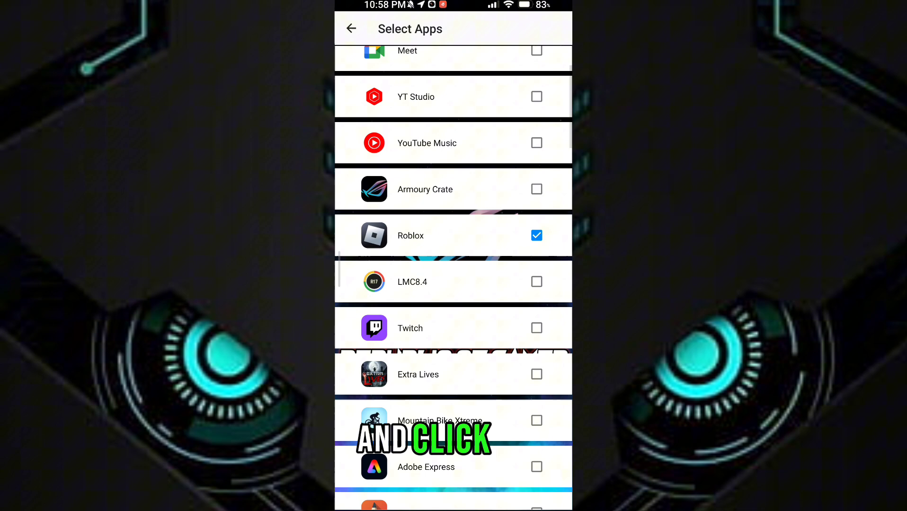
pyautogui.click(536, 374)
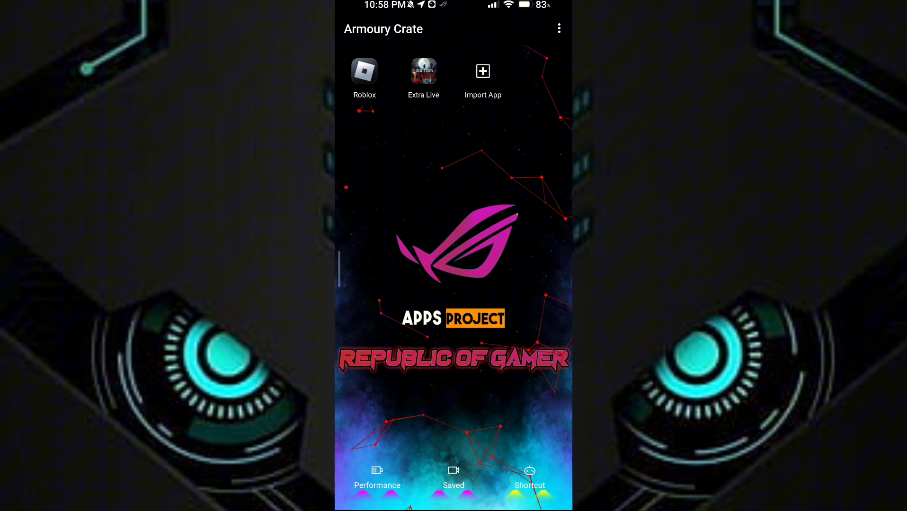
pyautogui.click(453, 477)
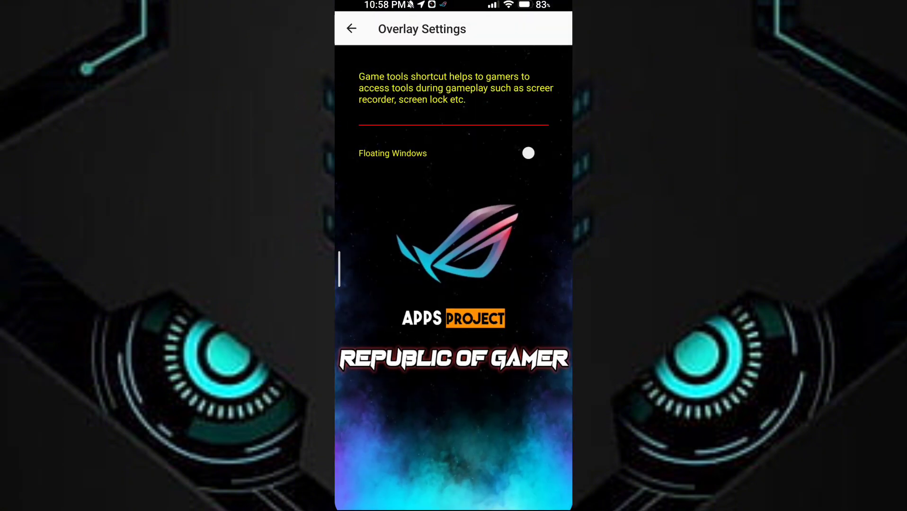
# Enable Floating Windows in Overlay Settings and return to the main game list
pyautogui.click(527, 153)
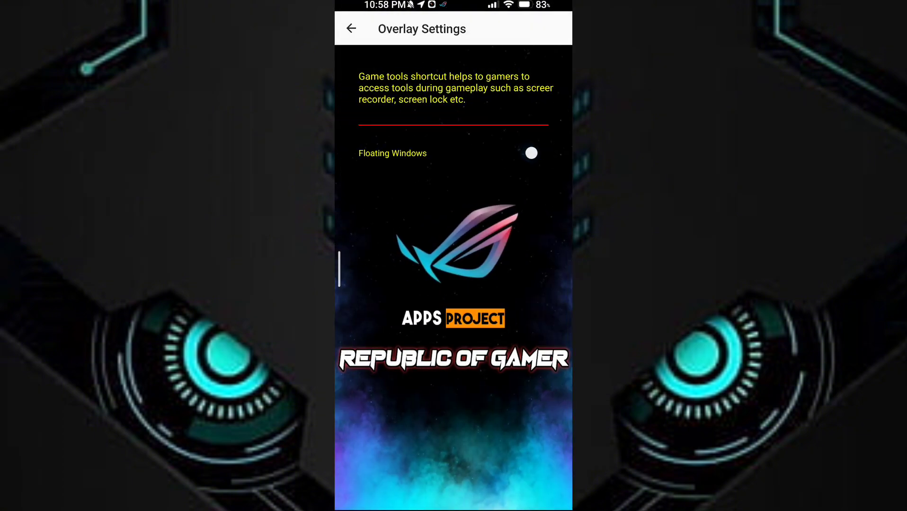
pyautogui.click(530, 153)
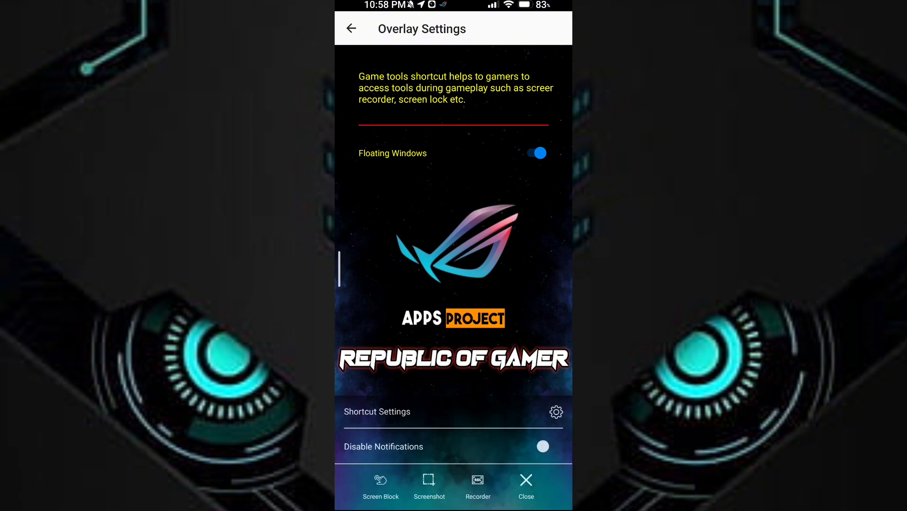
pyautogui.click(352, 28)
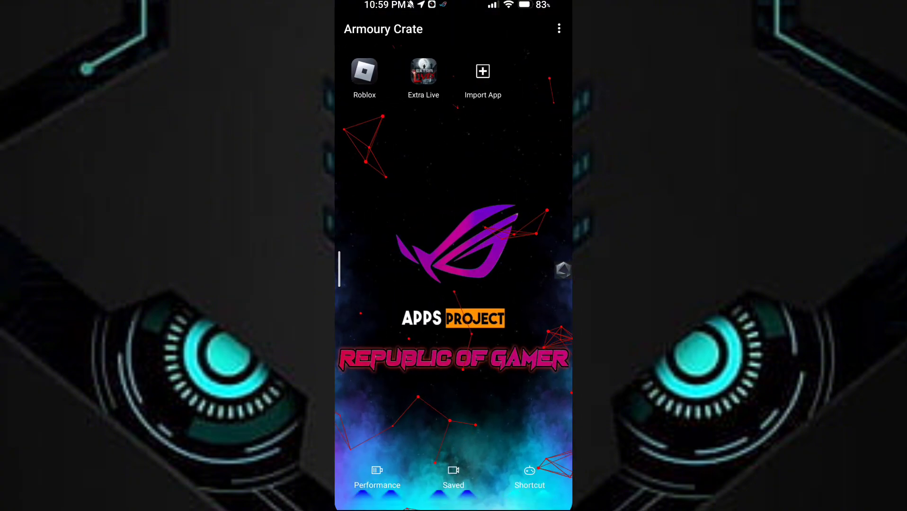